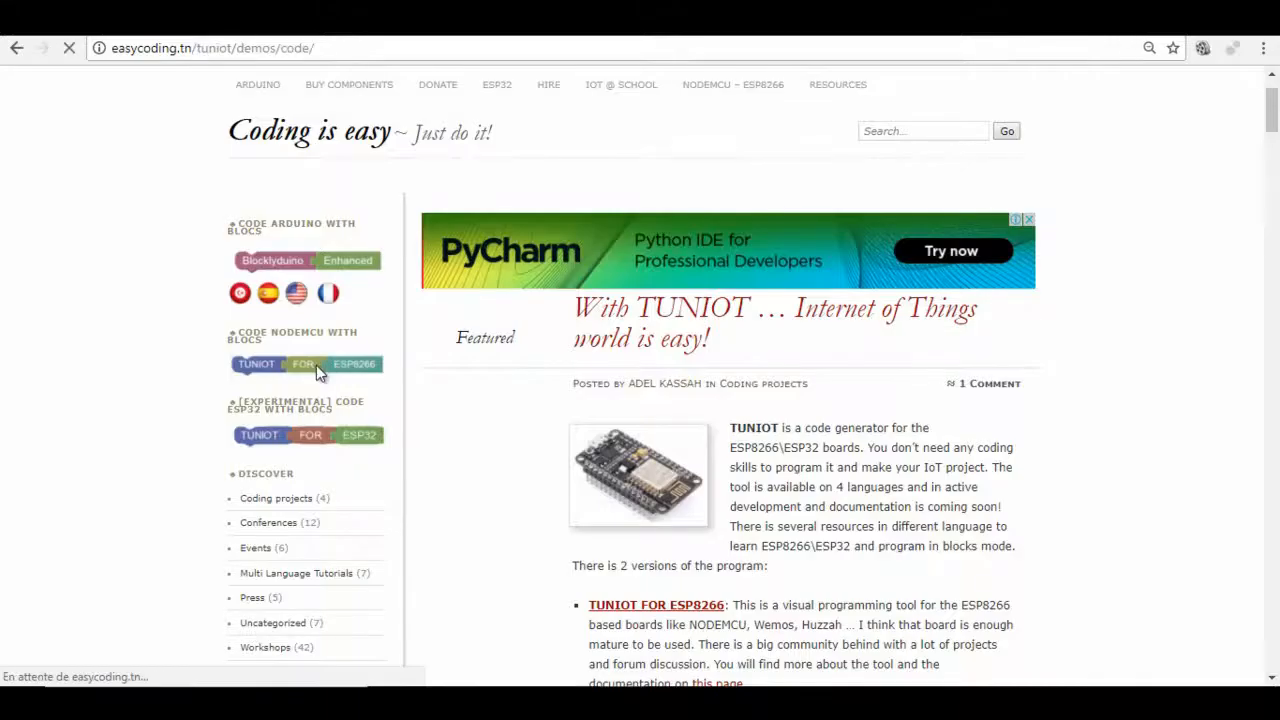
Step: Launch the TUNIOT for ESP8266 block editor from the sidebar badge
left_click(308, 364)
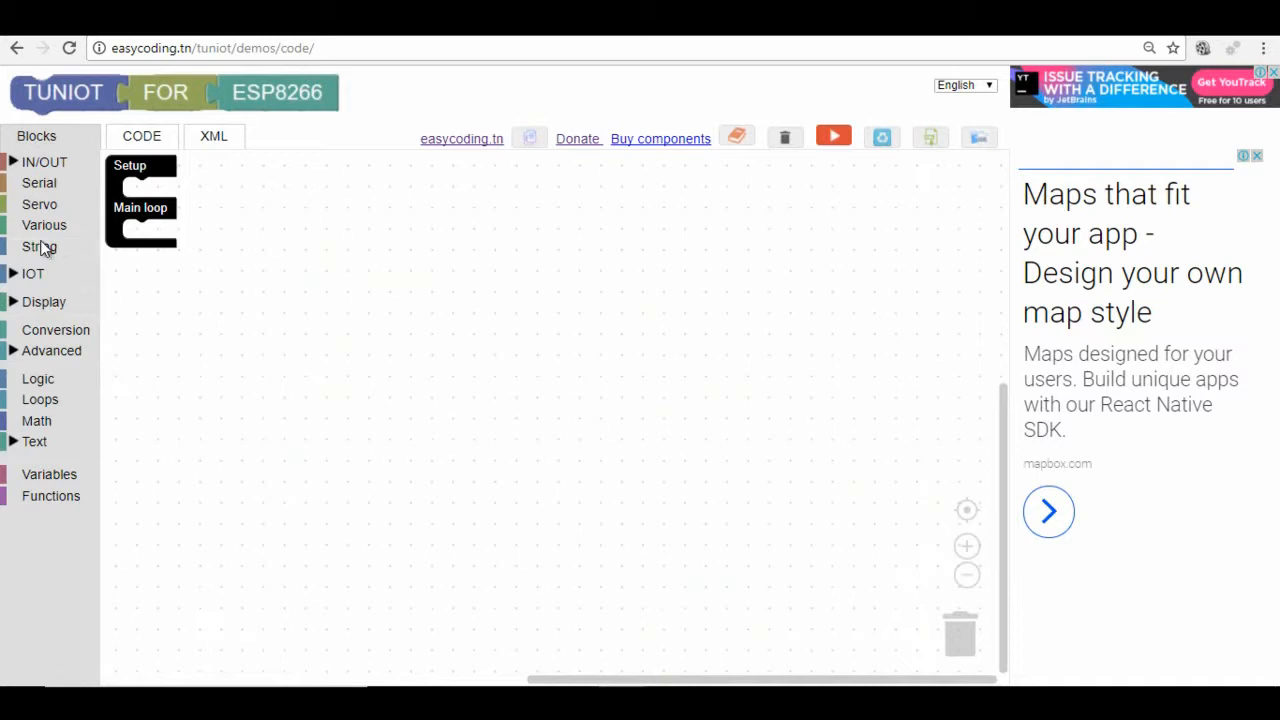
Step: Add a deep sleep block and a stack writing D5 HIGH, delaying 500 ms, writing D5 LOW
left_click(52, 350)
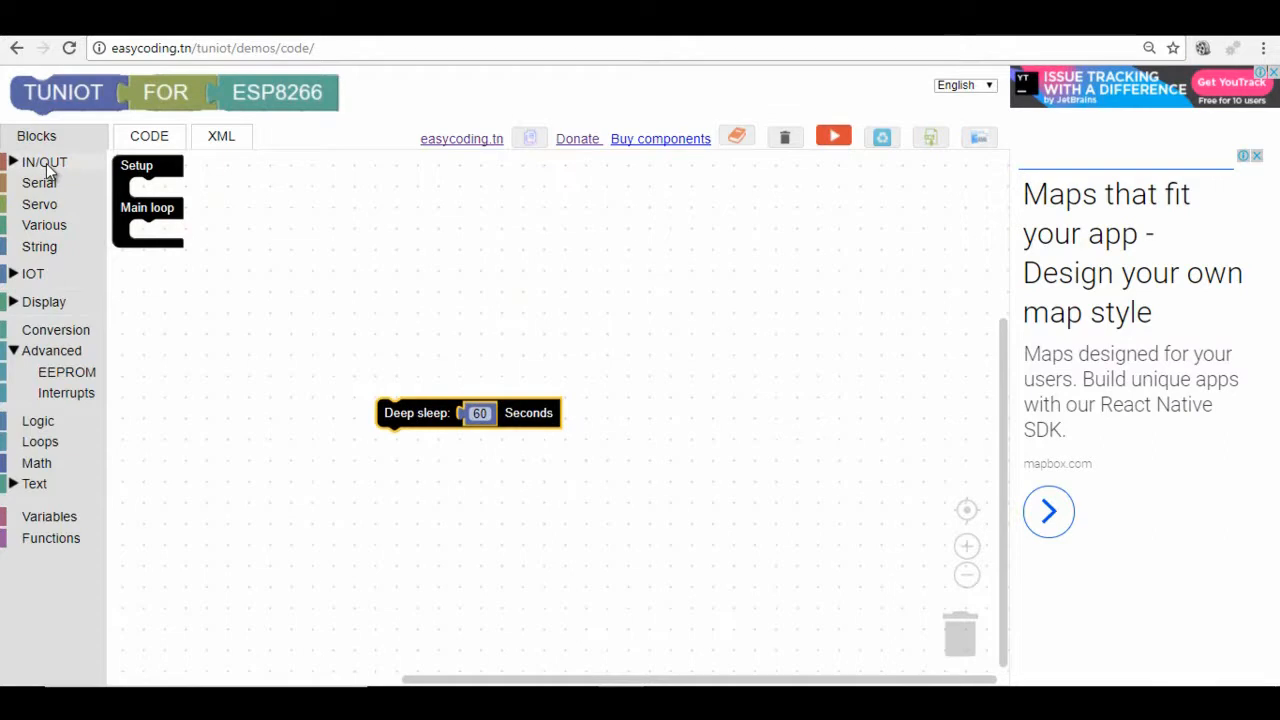
left_click(44, 162)
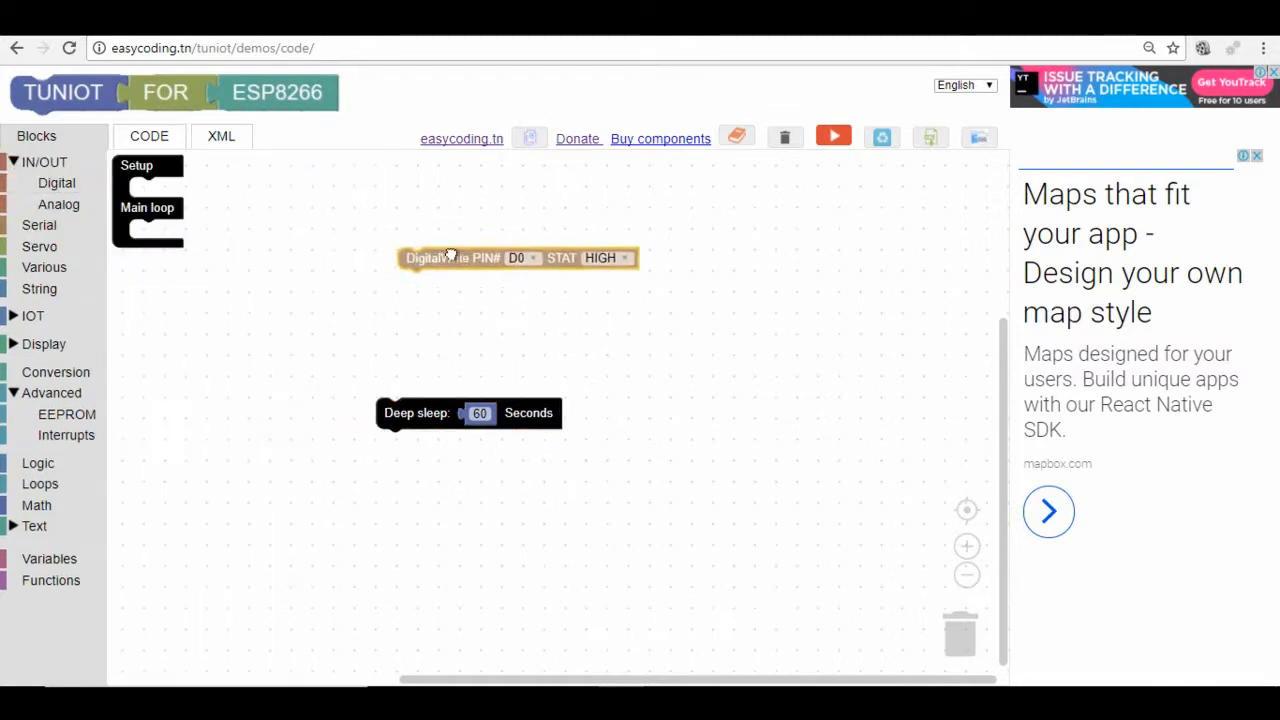
left_click(522, 258)
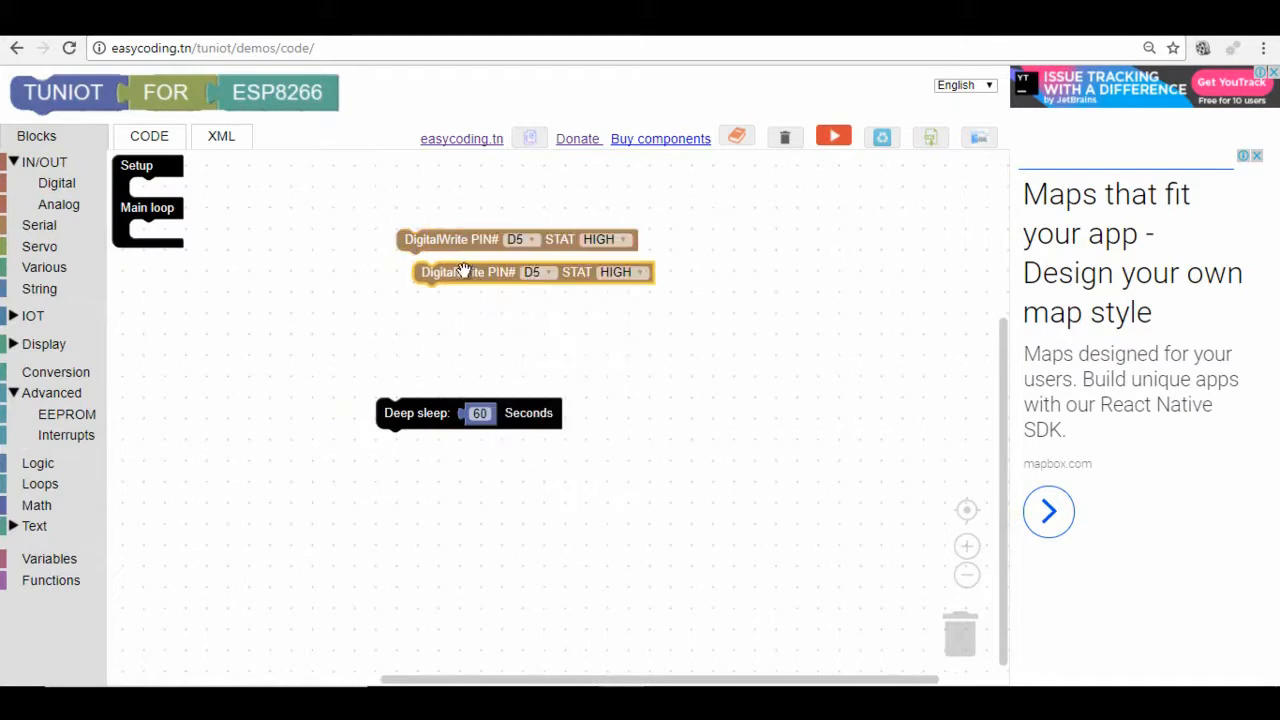
left_click(520, 272)
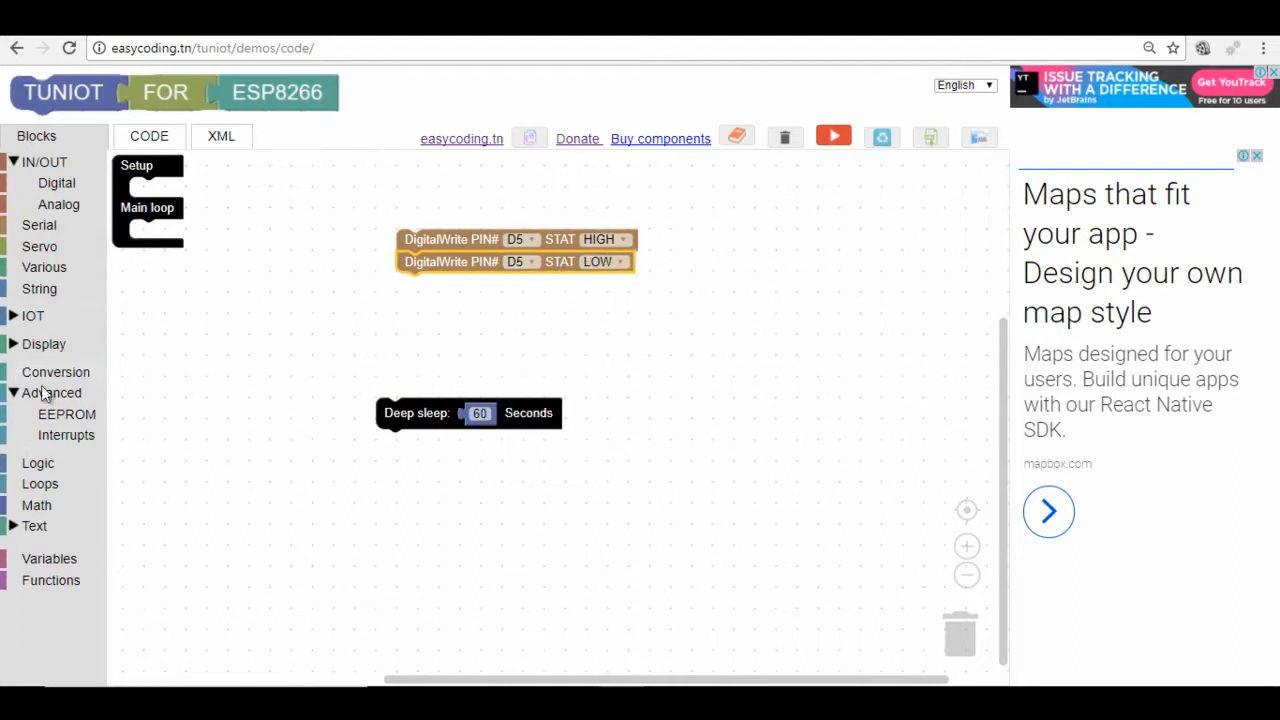
left_click(44, 268)
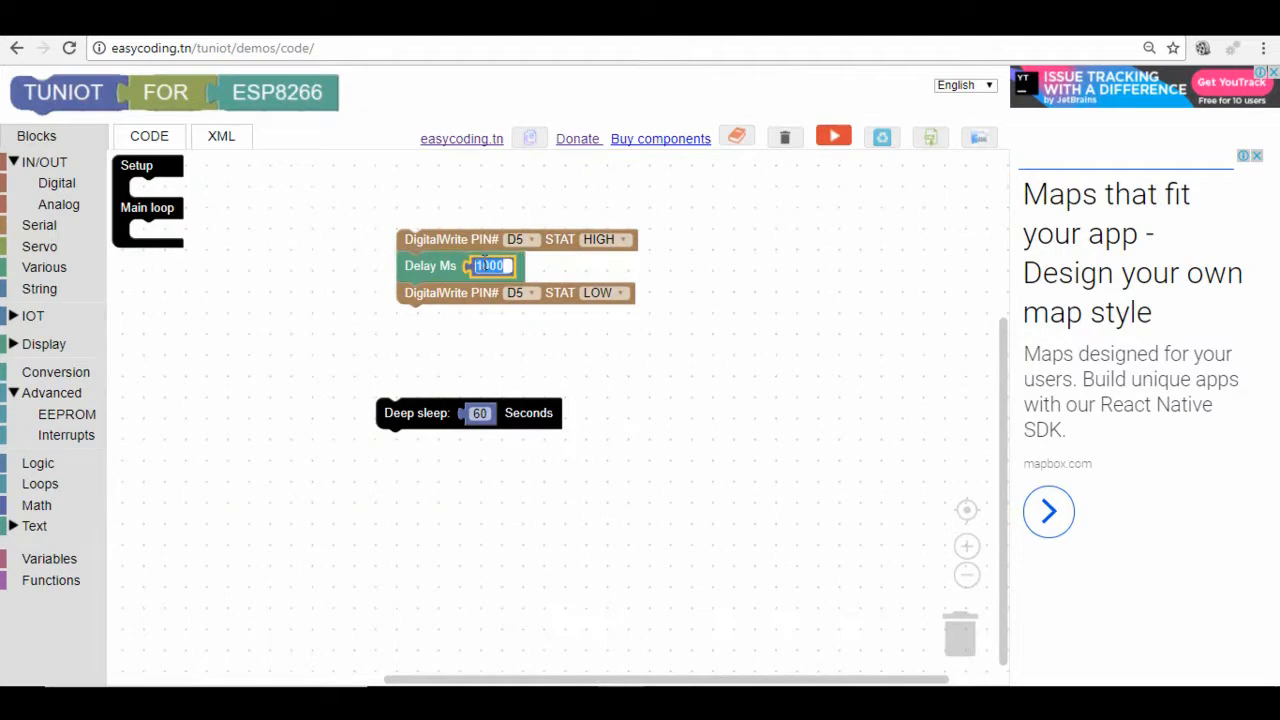
type("500")
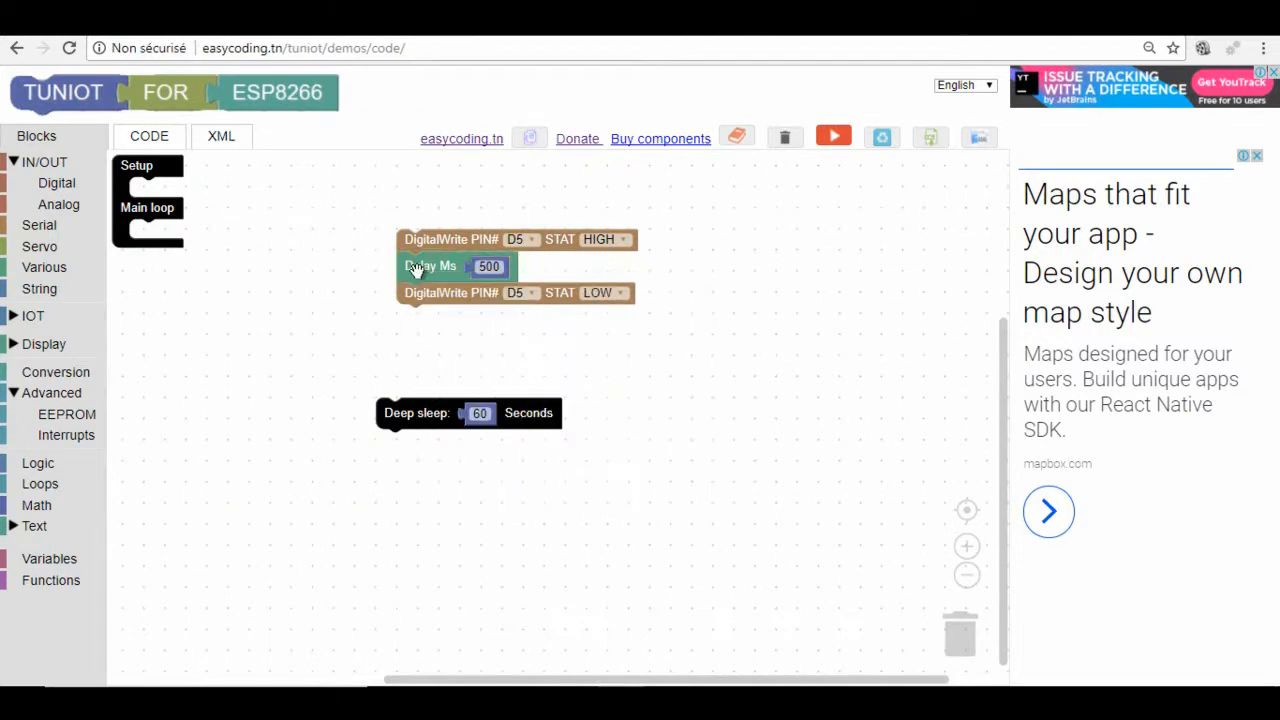
Step: Duplicate the 500 ms delay after LOW and wrap the blink stack in a repeat-3 loop in Setup
right_click(418, 272)
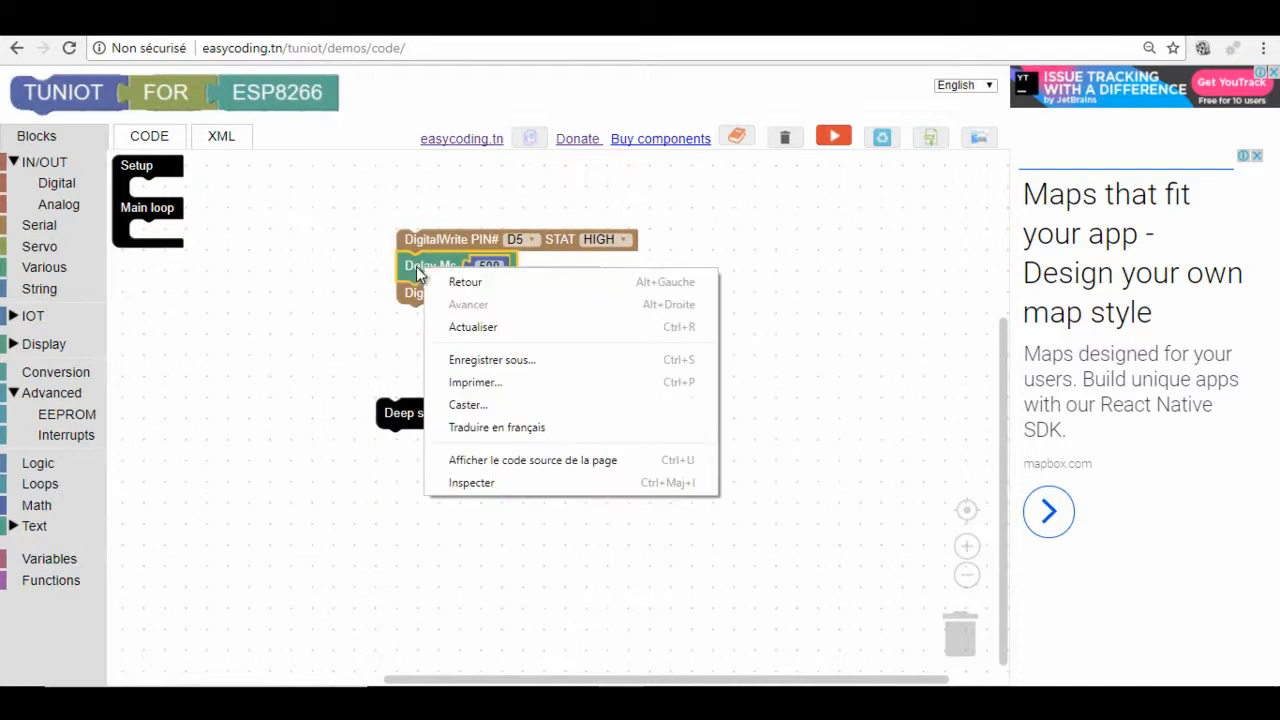
right_click(430, 264)
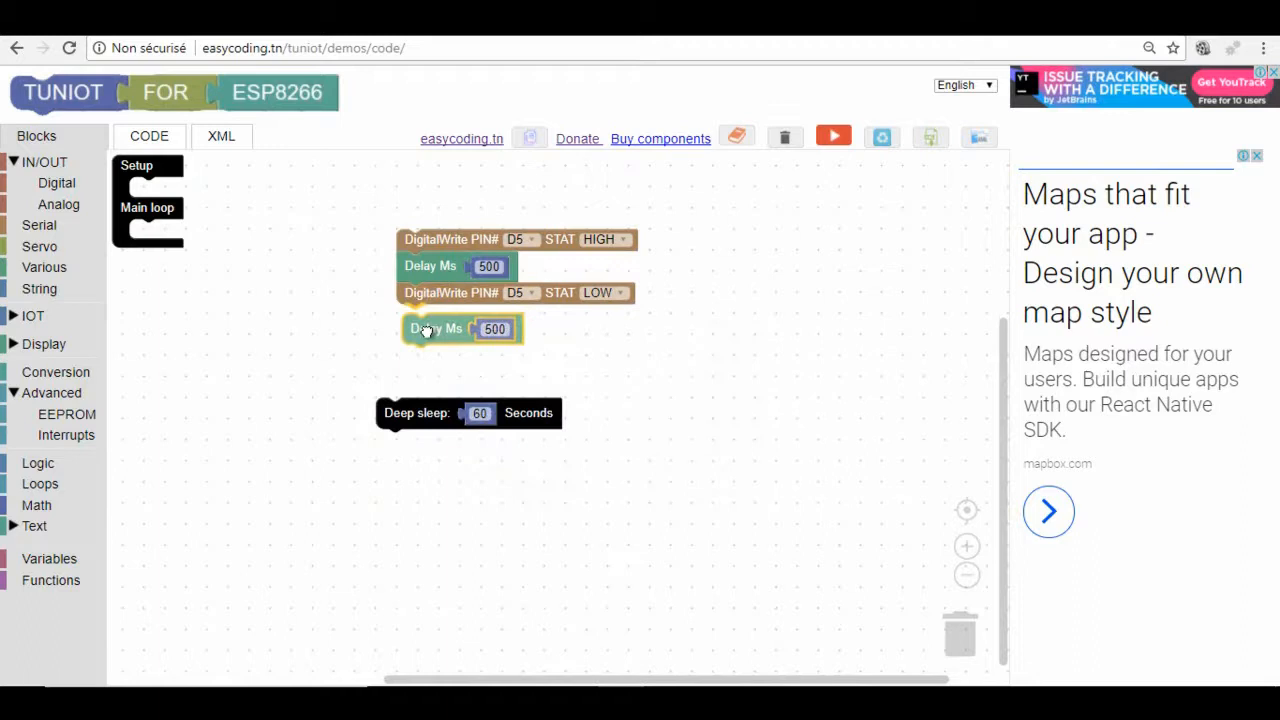
left_click(40, 482)
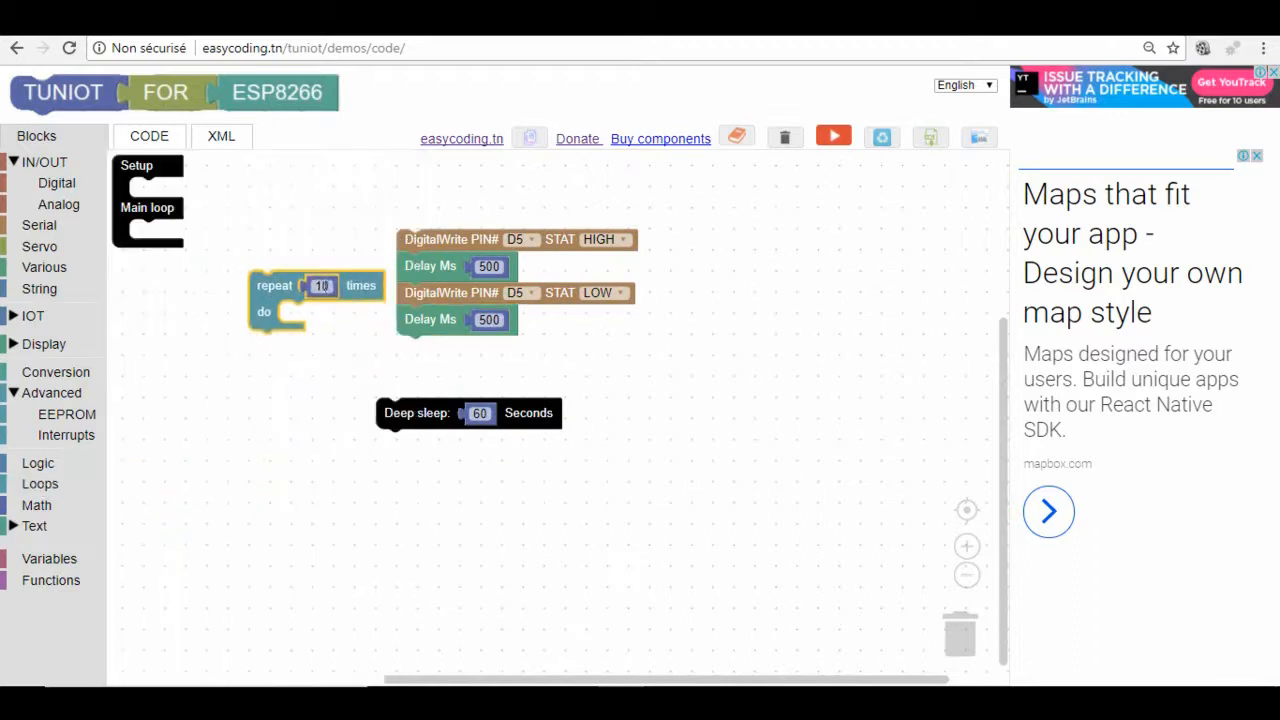
type("3")
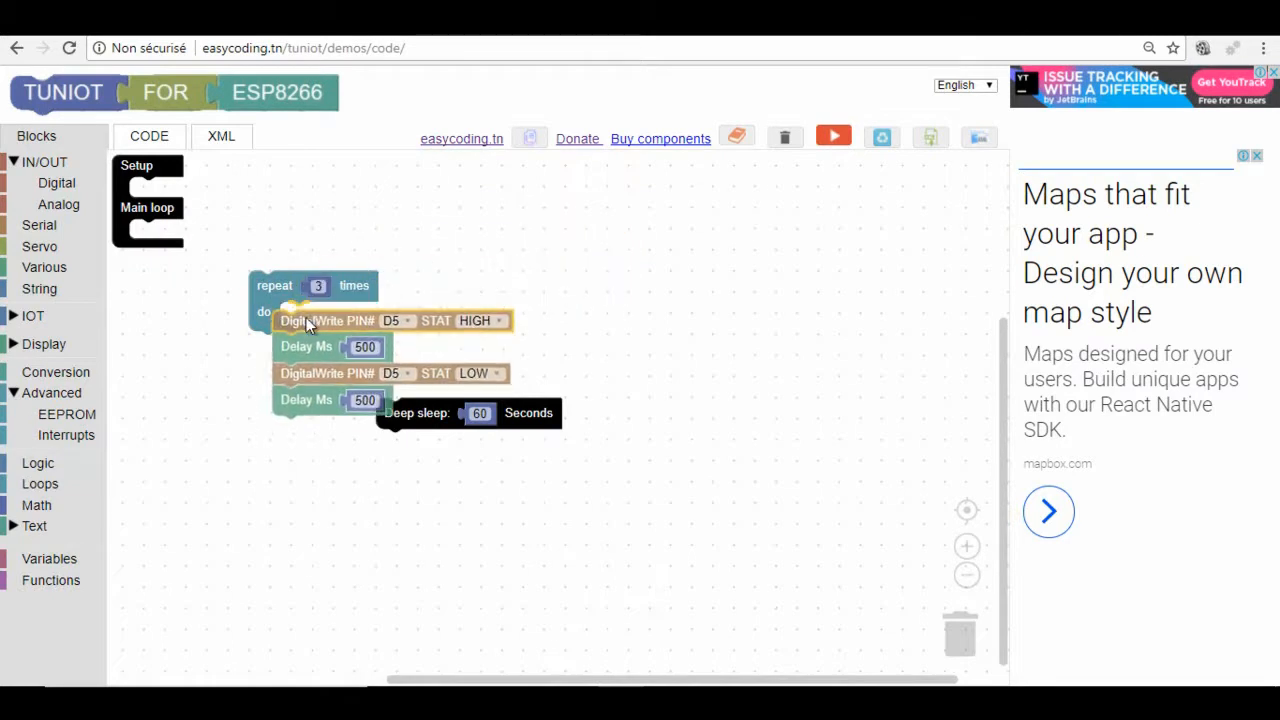
left_click_drag(312, 284, 156, 192)
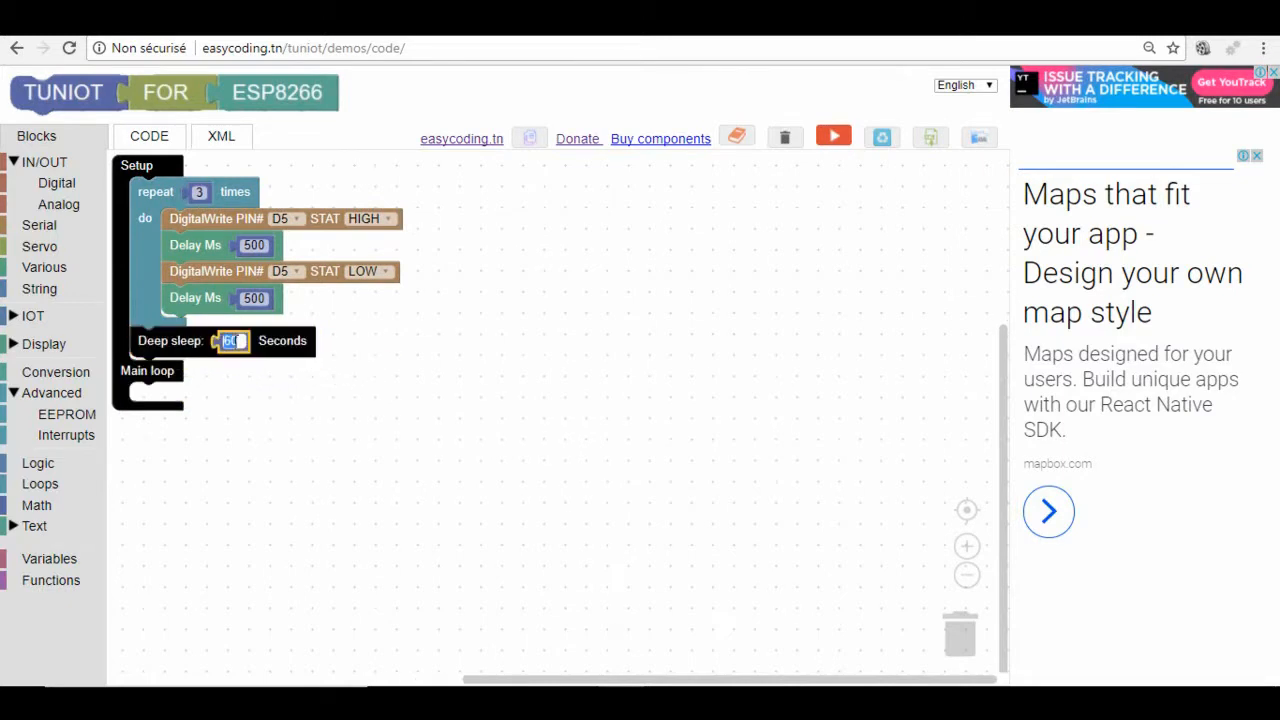
Step: Set the deep sleep to 10 seconds and show the generated Arduino code
type("10")
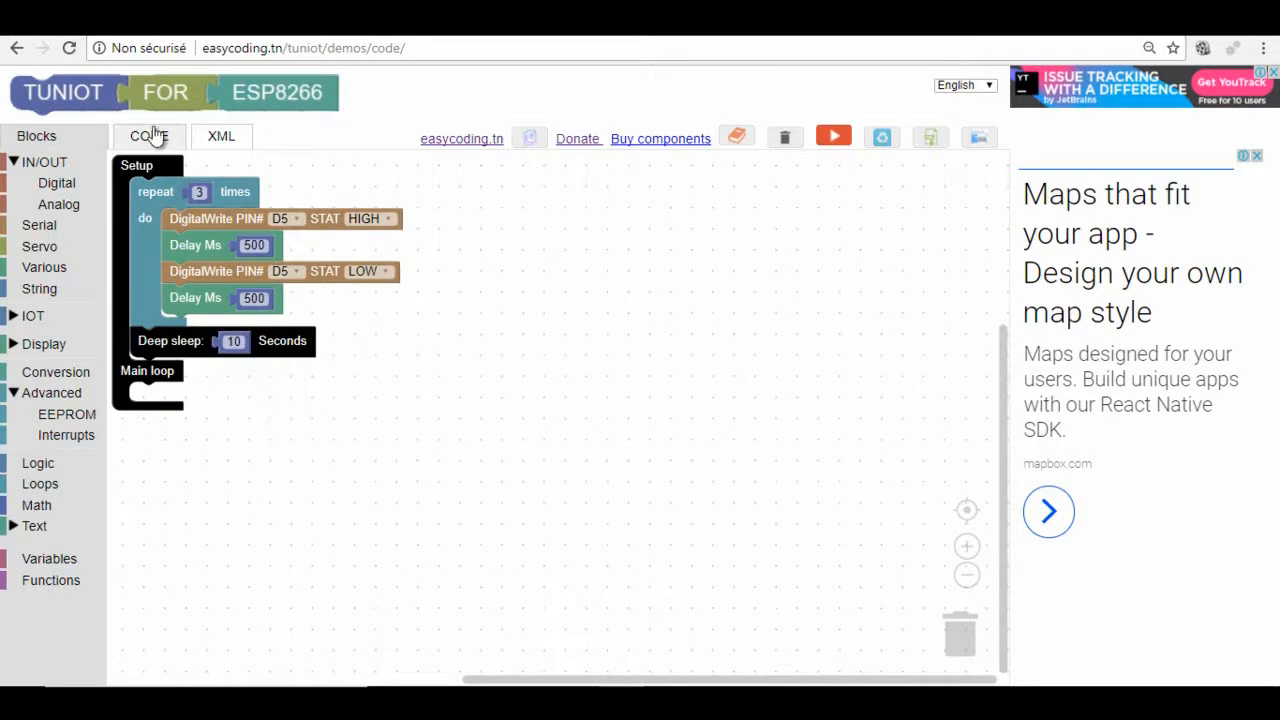
left_click(148, 136)
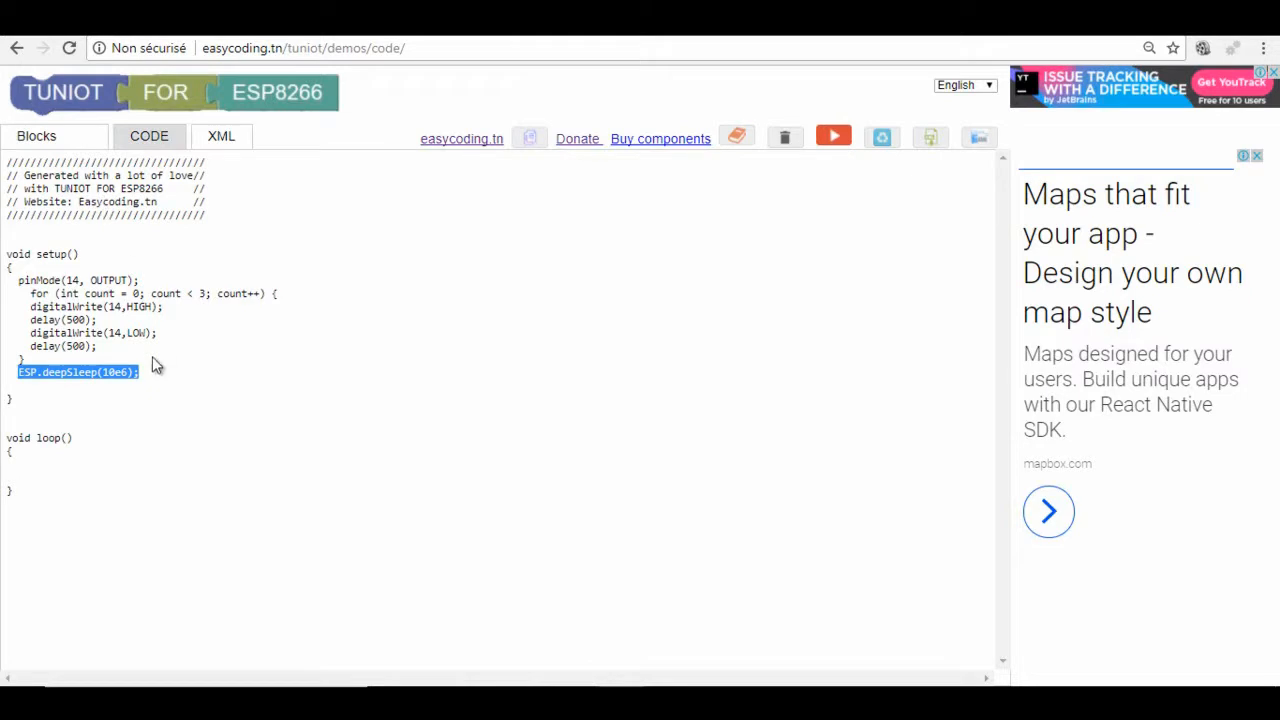
Step: Inspect the generated for loop and deepSleep code, then go back to the Blocks workspace
left_click(116, 372)
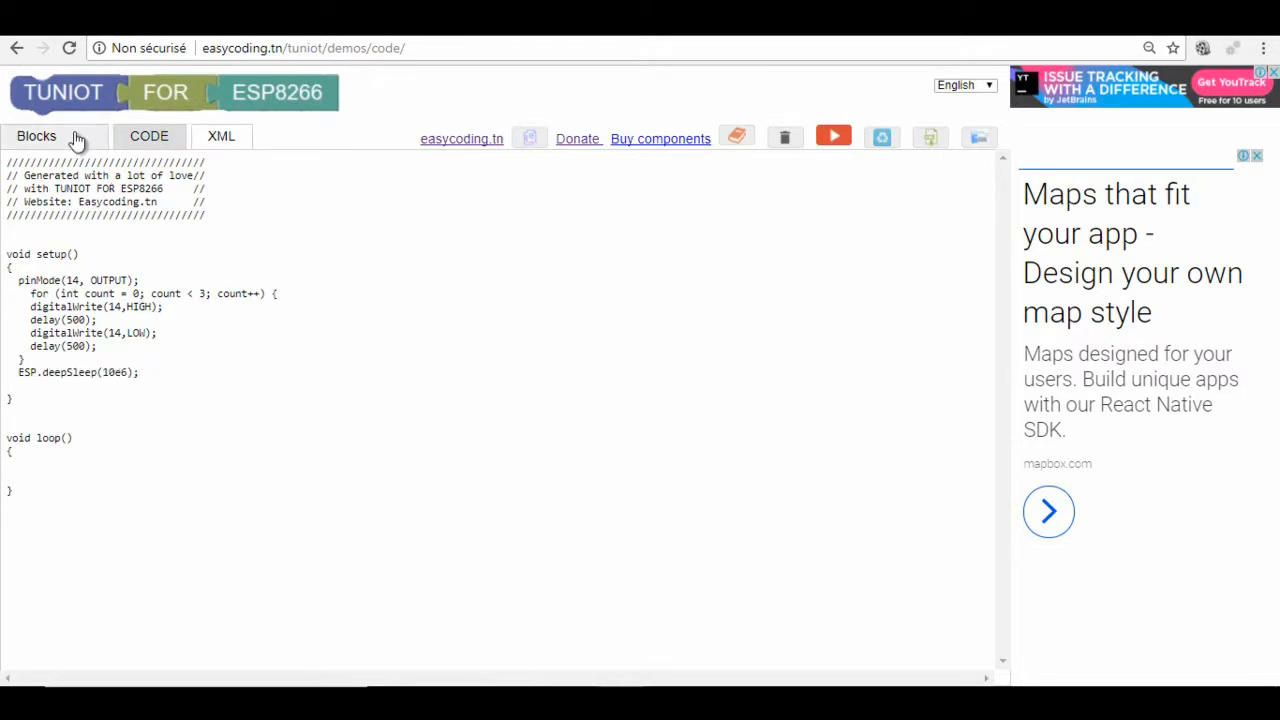
left_click(36, 136)
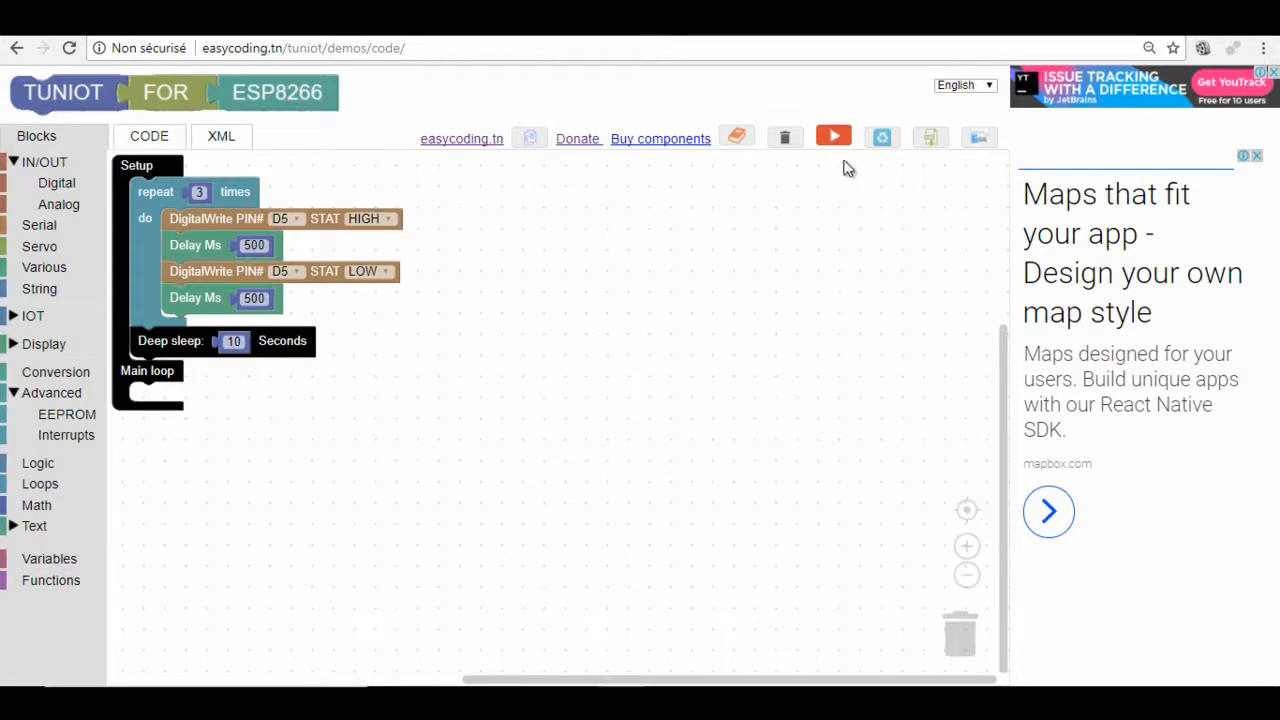
mouse_move(834, 136)
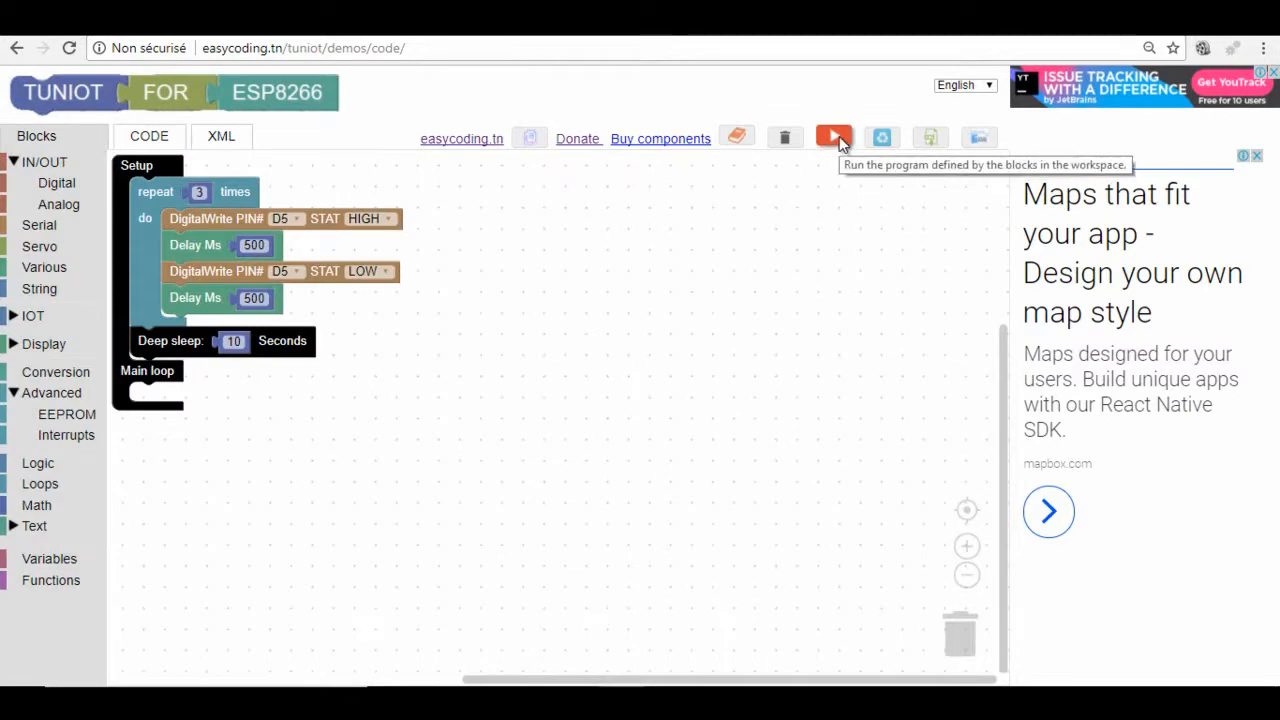